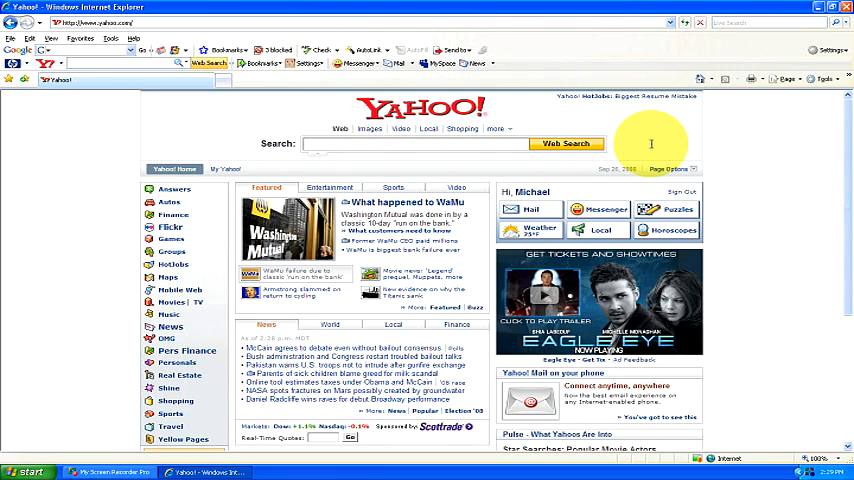
mouse_move(150, 16)
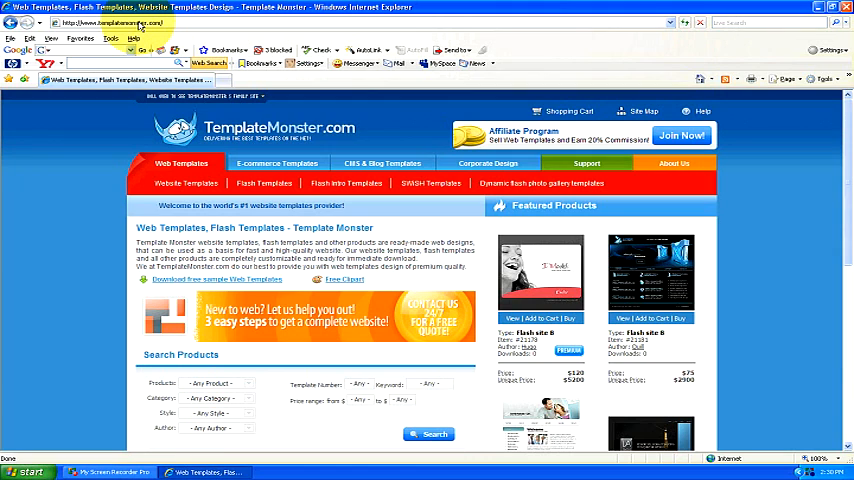
mouse_move(396, 210)
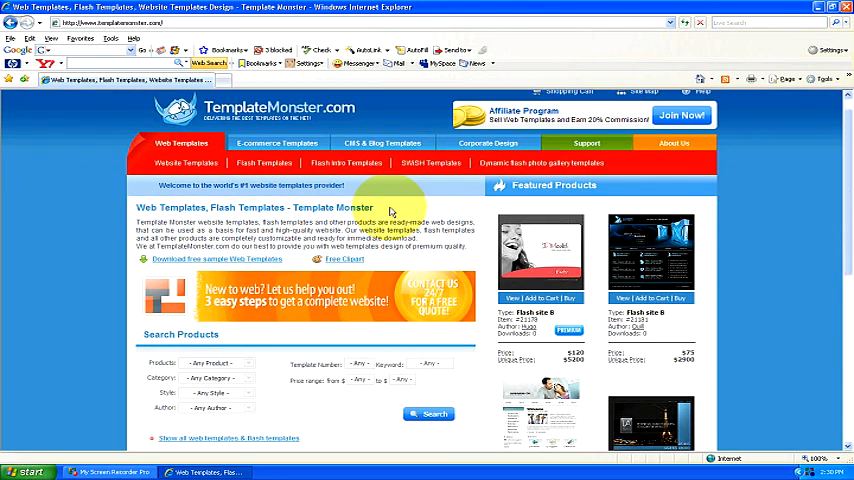
Step: Scroll to the Search Products form and expand the Category list of template checkboxes
scroll("down", 3)
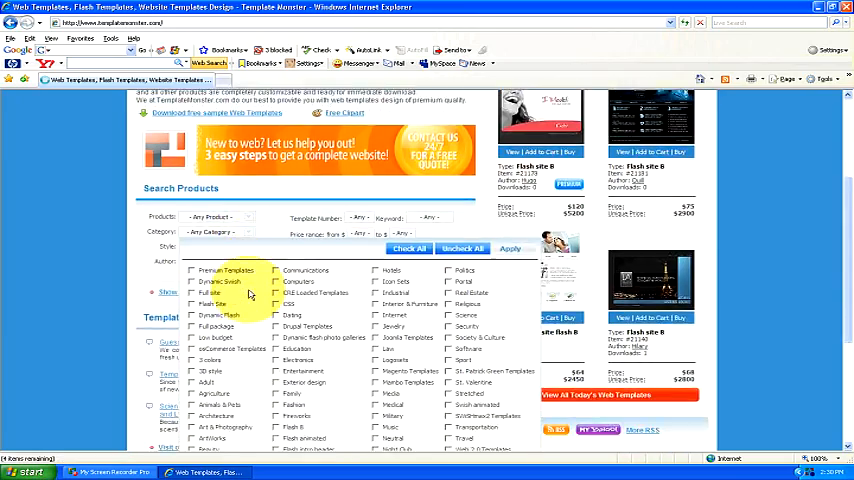
Step: Select the Art & Photography category, apply it, and run the template search
scroll("down", 3)
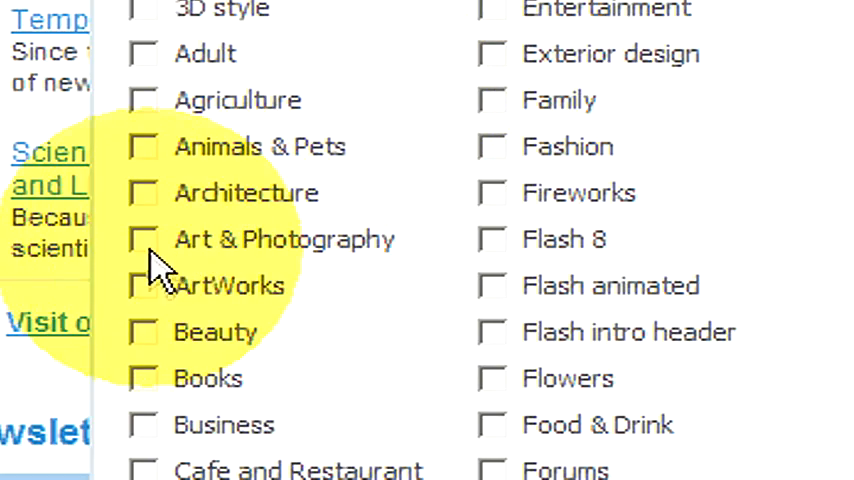
left_click(144, 238)
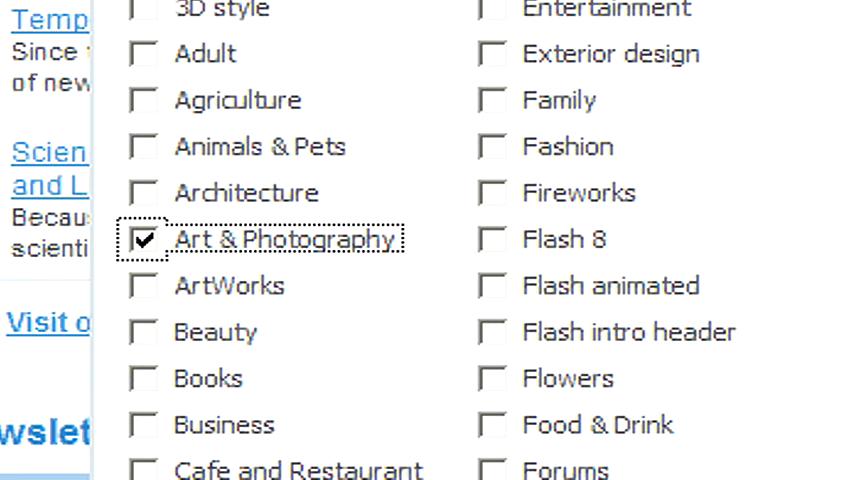
left_click(290, 284)
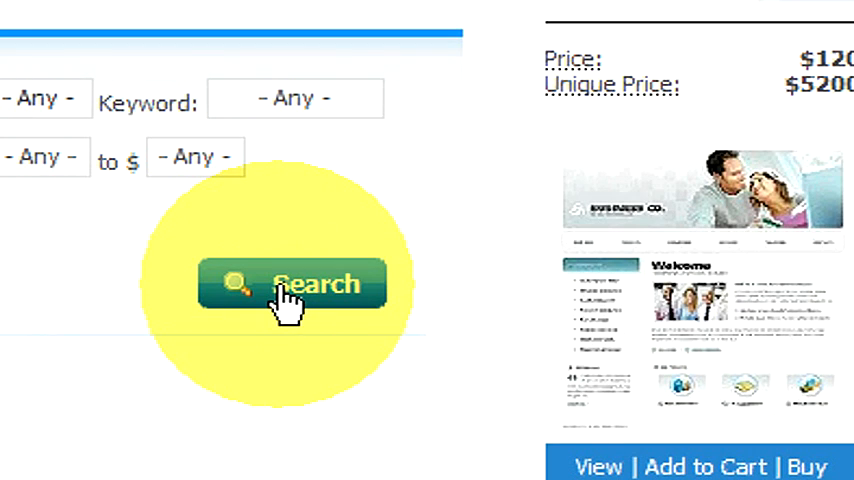
left_click(290, 284)
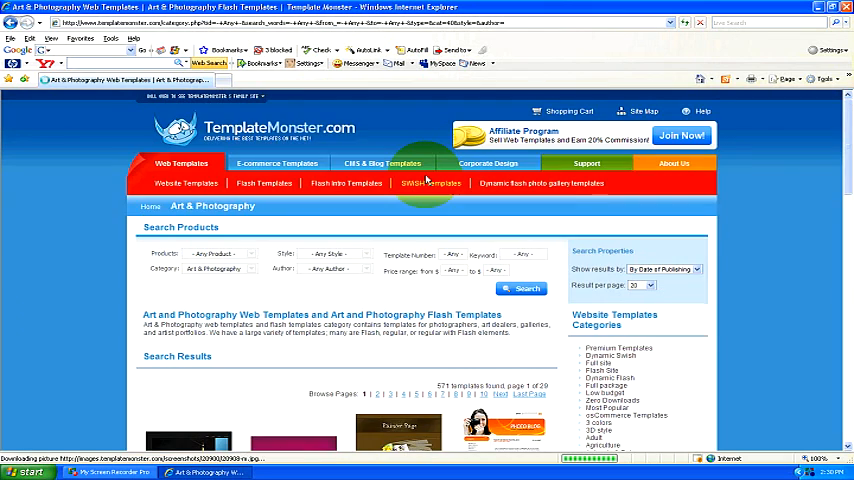
Step: Scroll through the Art & Photography template thumbnails in the results
scroll("down", 3)
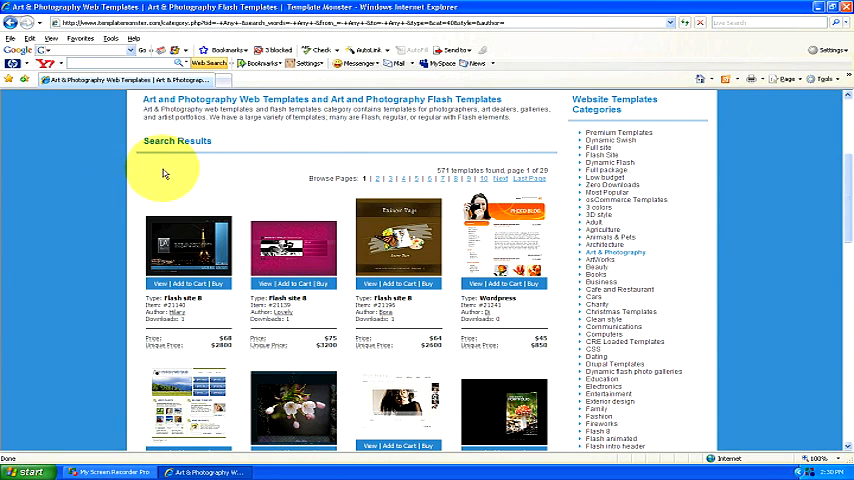
scroll("down", 3)
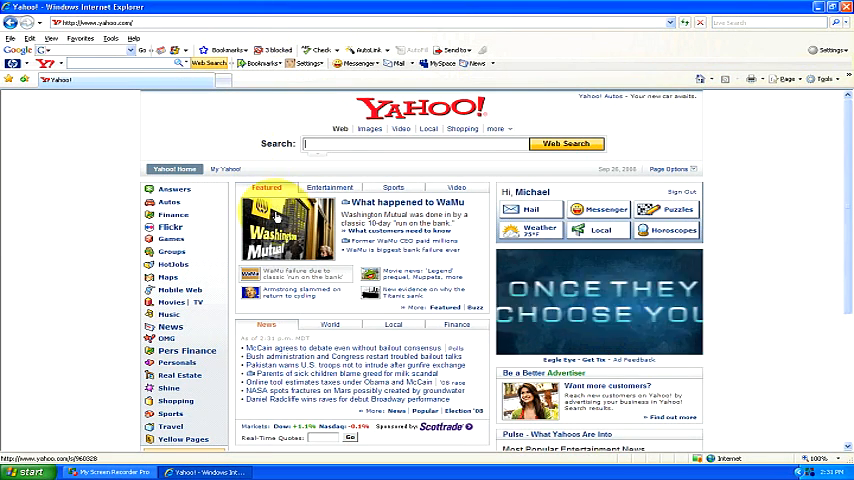
Step: From the Yahoo home page, go to Domain Names under Small Business
scroll("down", 3)
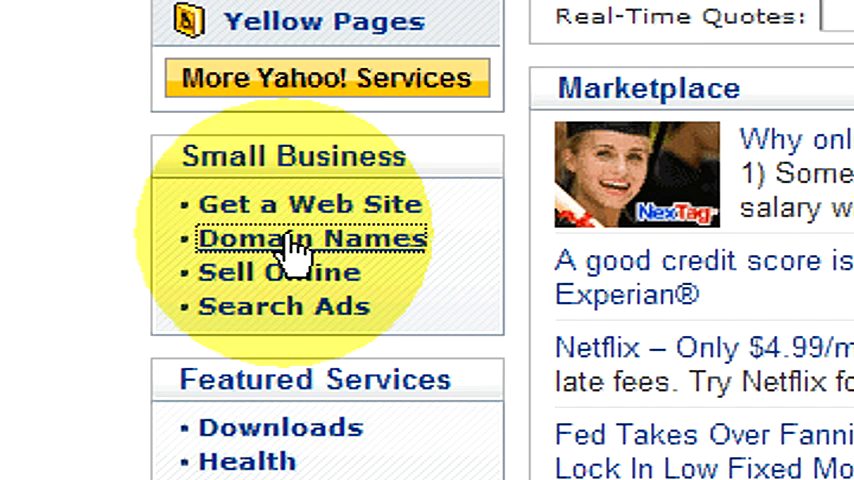
left_click(312, 238)
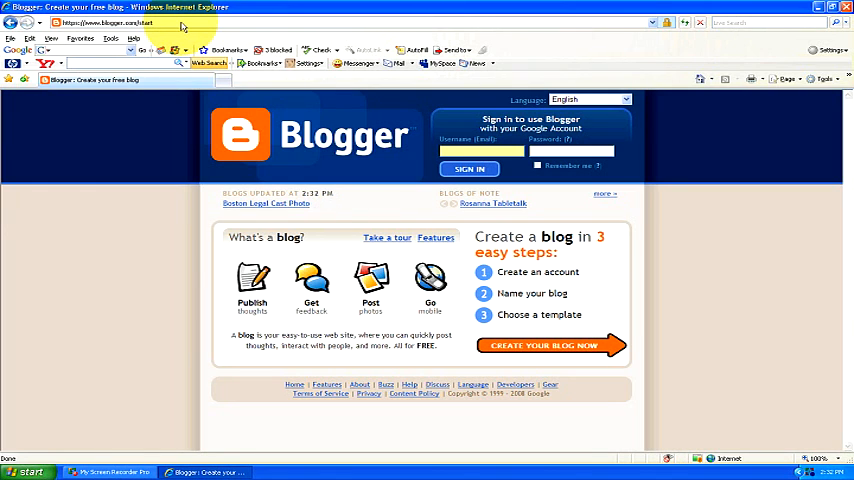
mouse_move(542, 346)
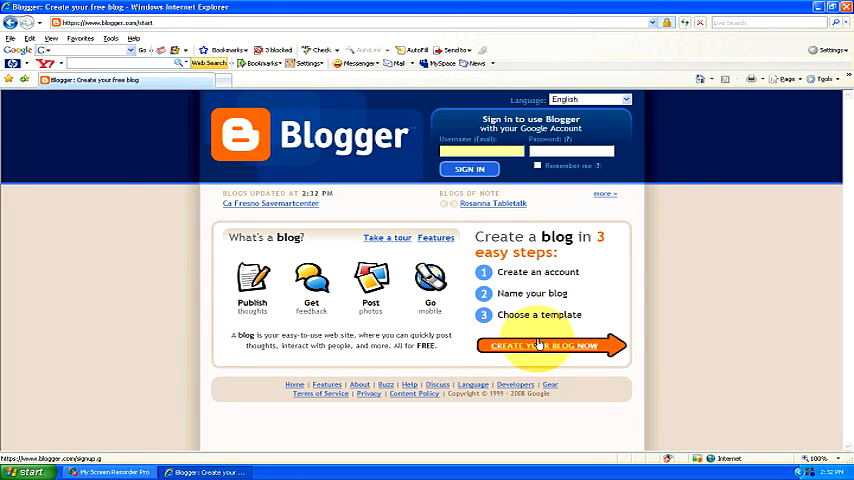